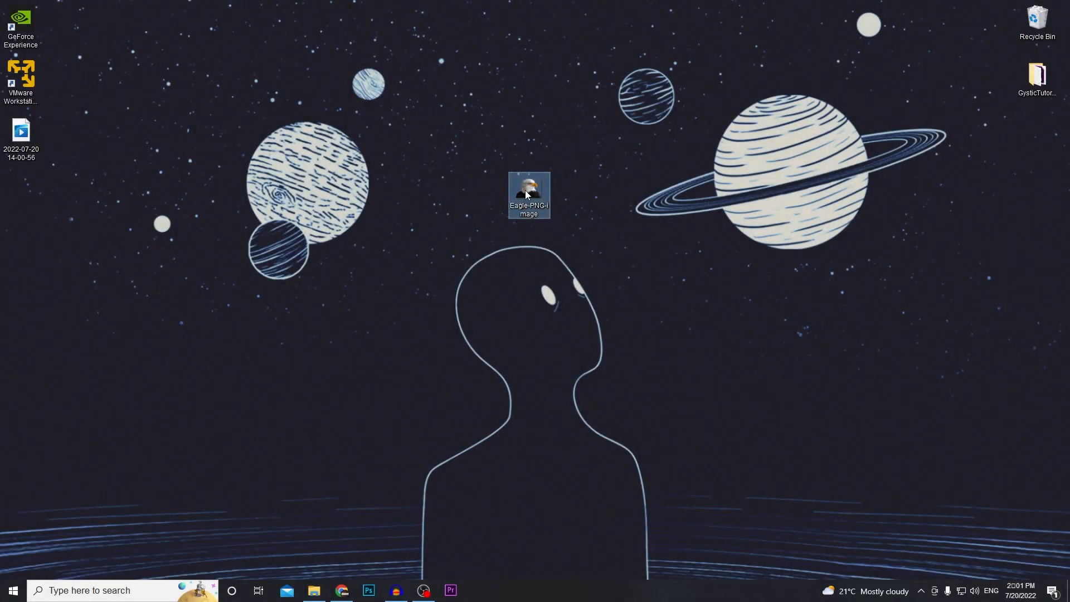
mouse_move(529, 194)
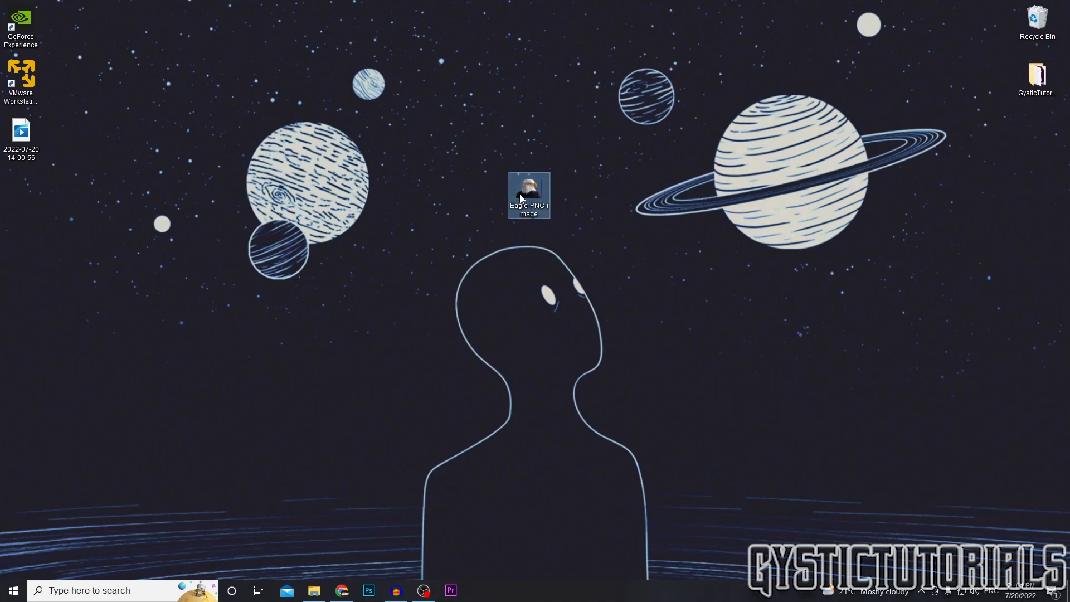
Print the eagle image with Letter paper and Microsoft Print to PDF as the printer
left_click(528, 195)
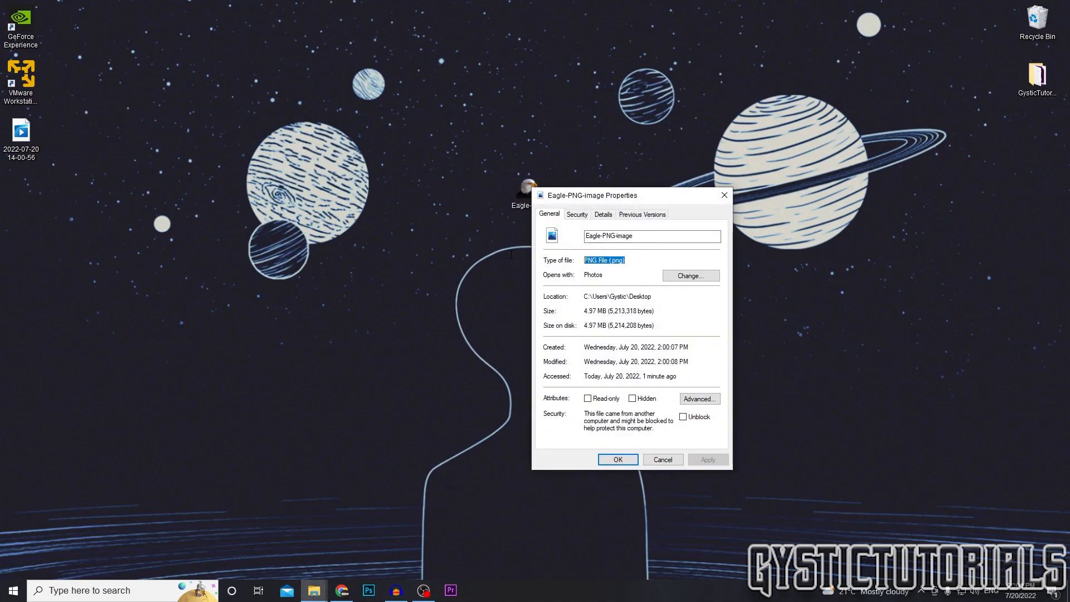
left_click(617, 459)
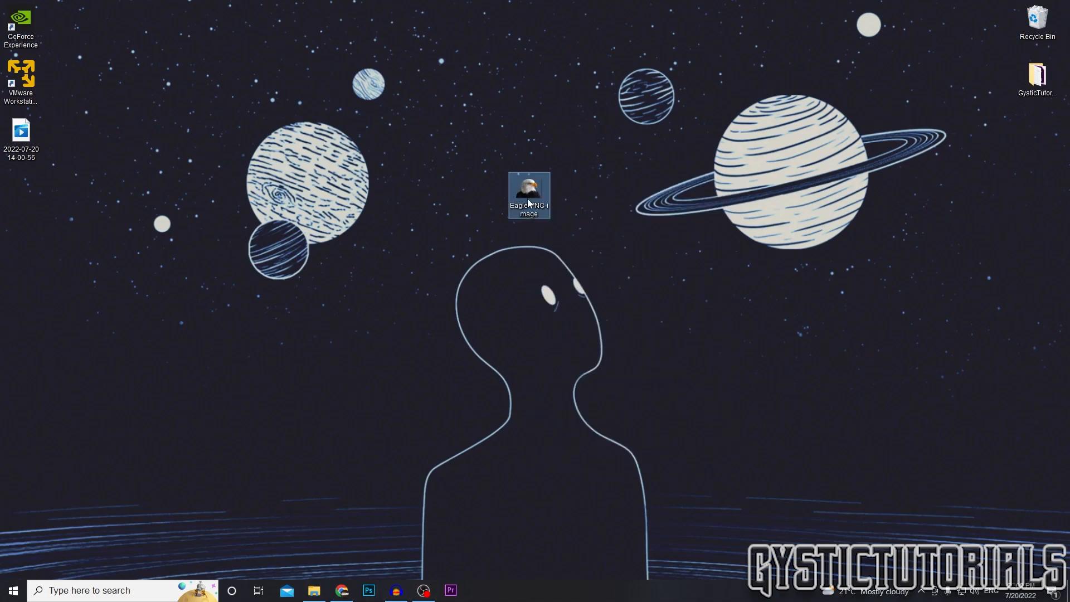
right_click(529, 195)
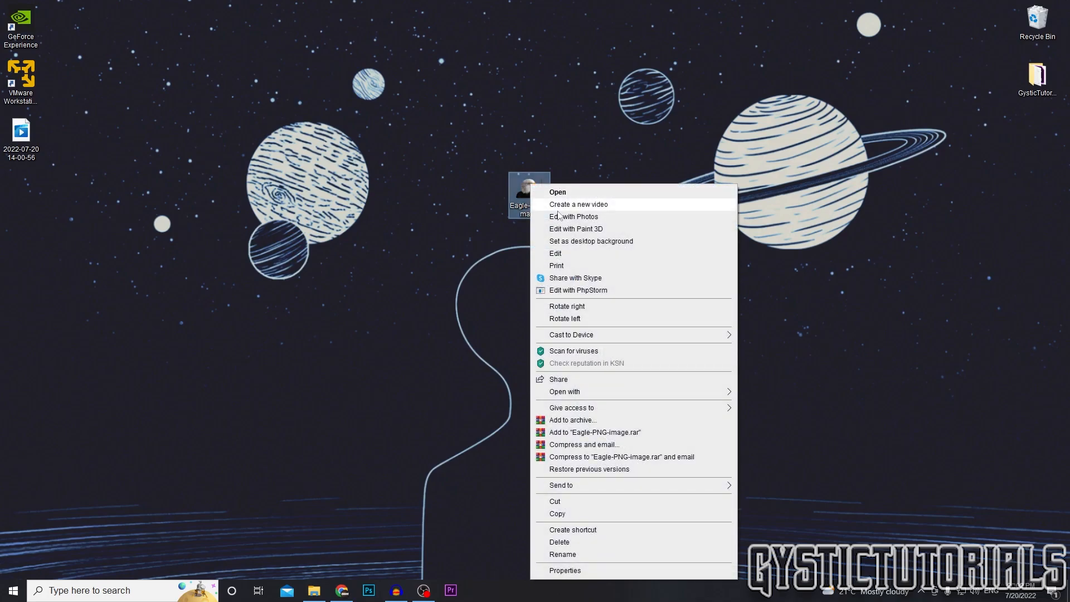
left_click(556, 265)
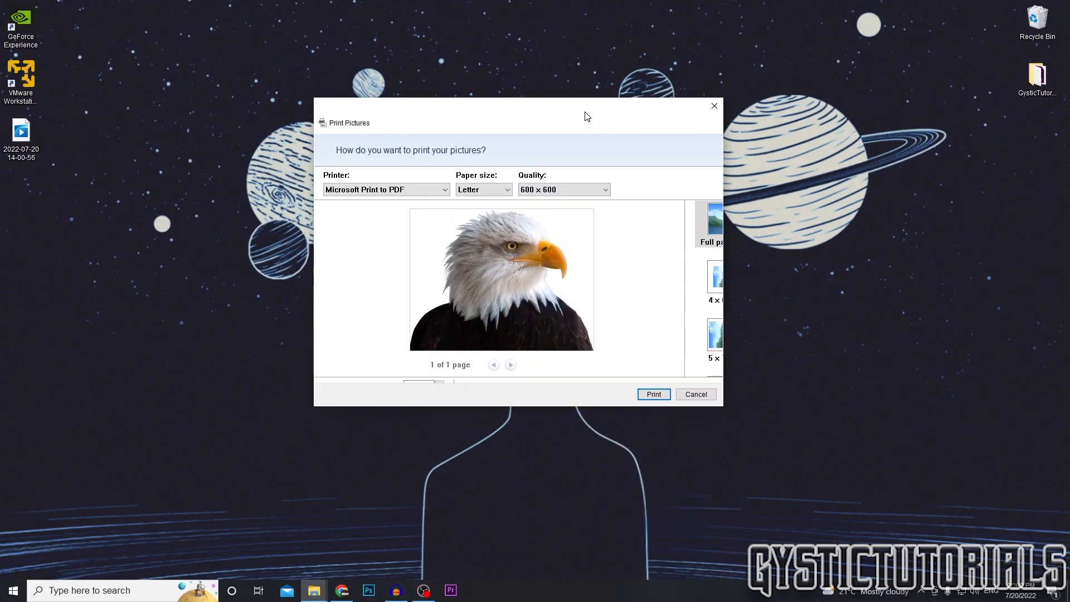
mouse_move(565, 201)
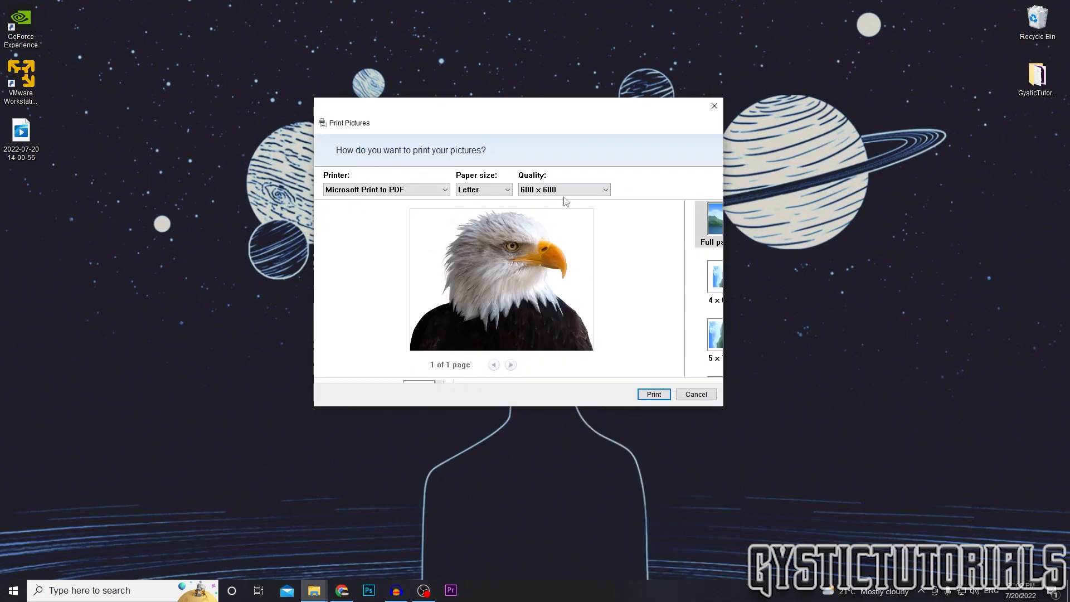
left_click(484, 189)
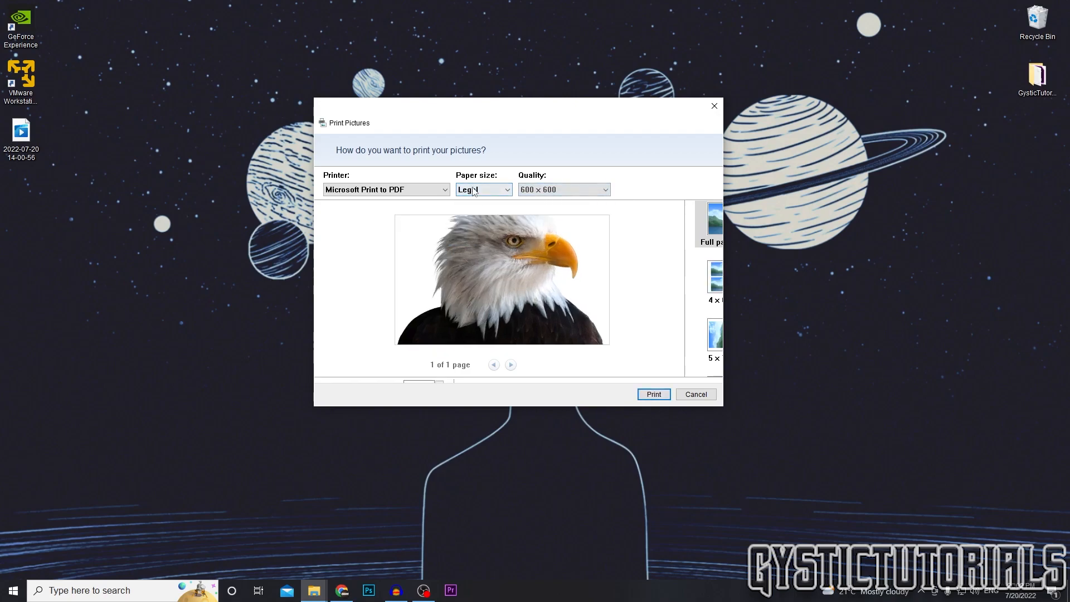
left_click(483, 189)
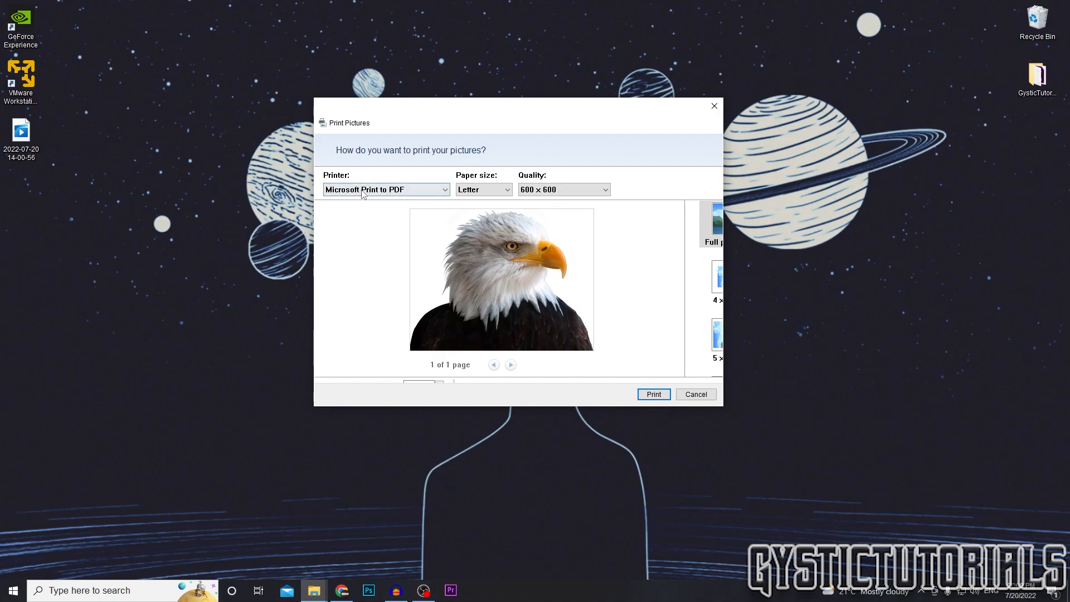
left_click(384, 189)
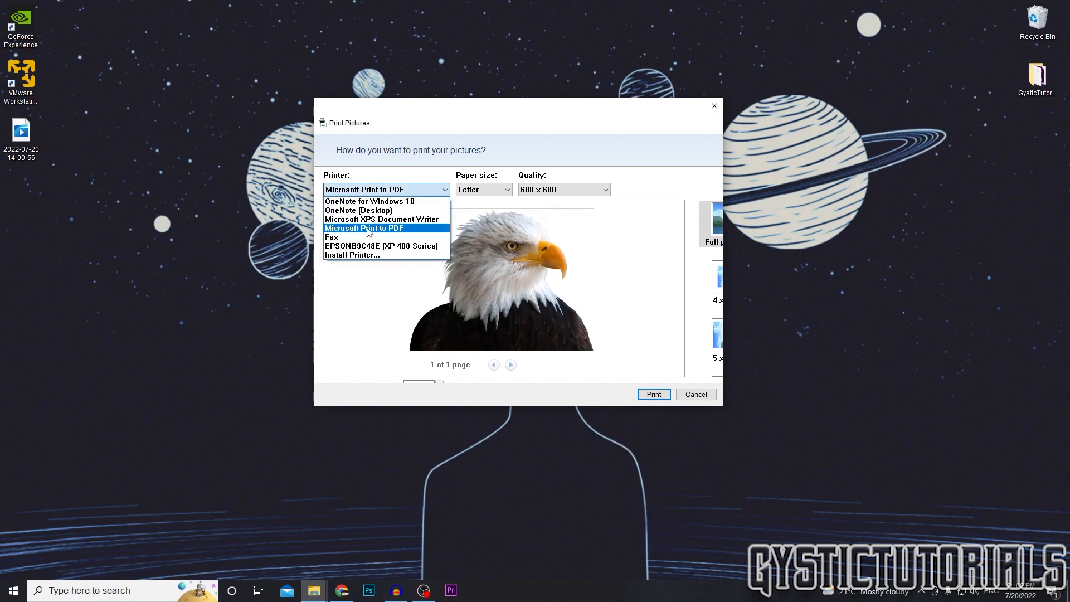
left_click(368, 228)
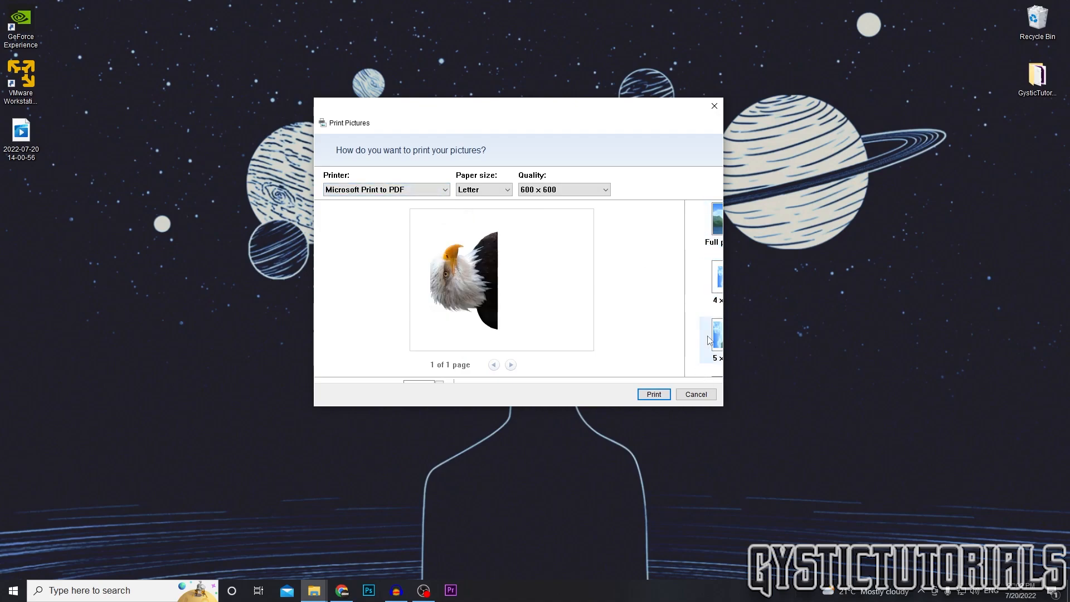
Save the printed PDF to the Desktop as png2pdf
left_click(653, 394)
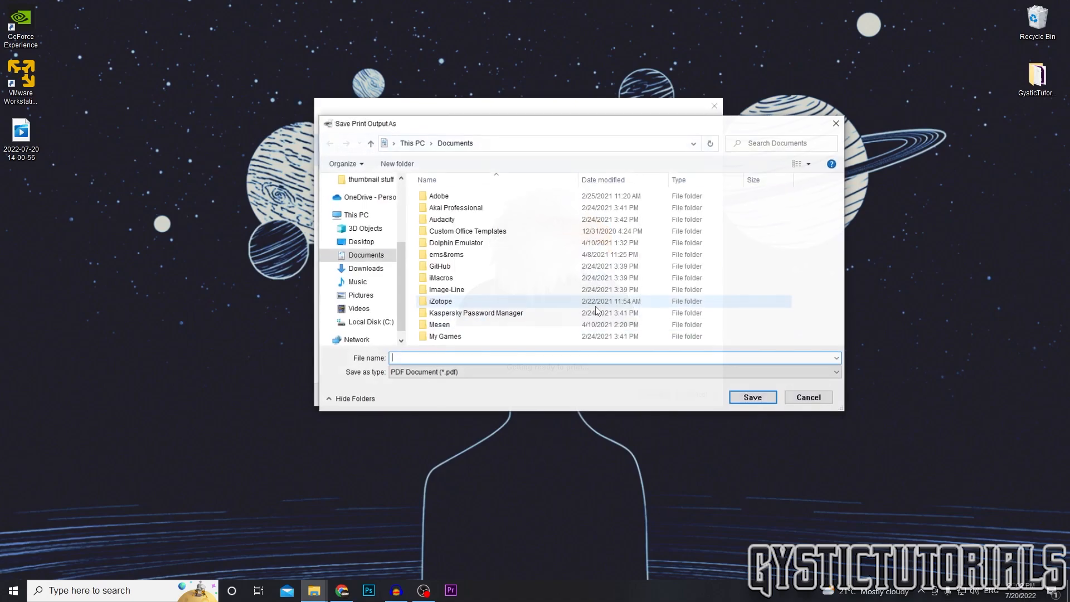
left_click(361, 241)
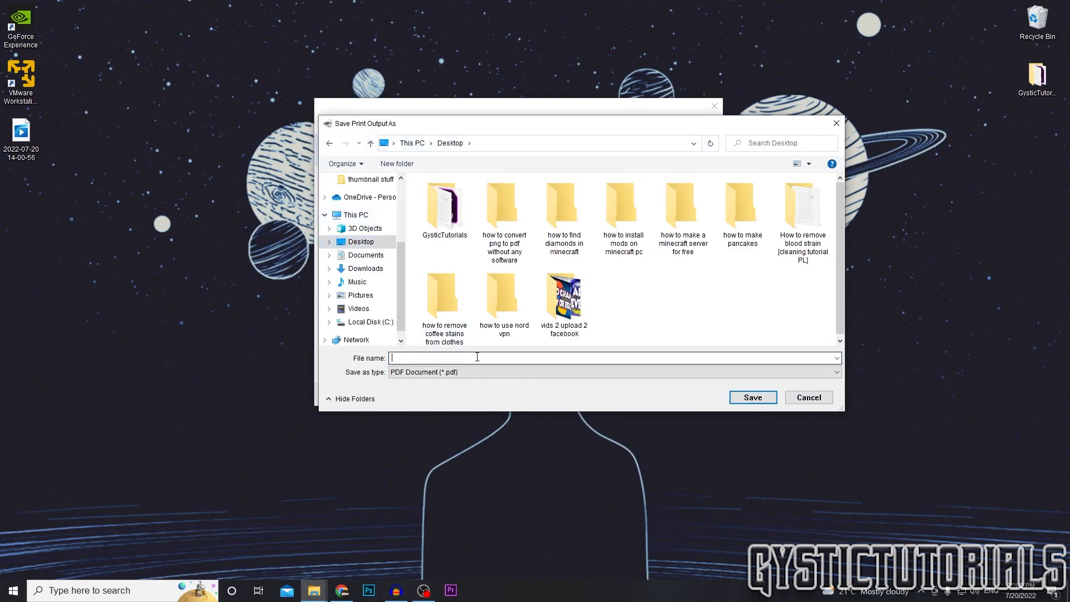
type("png")
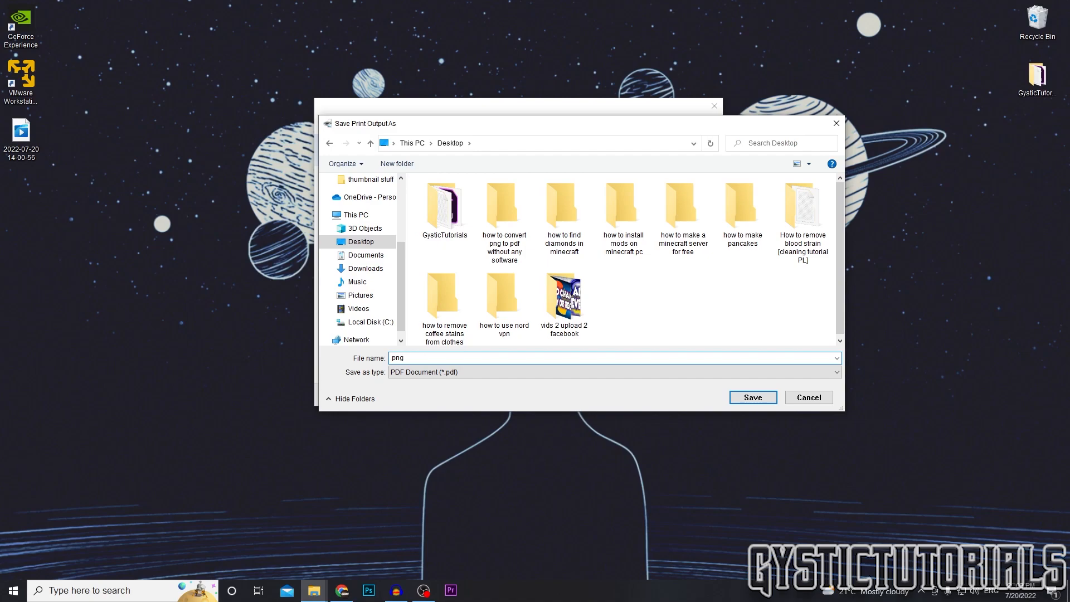
left_click(751, 398)
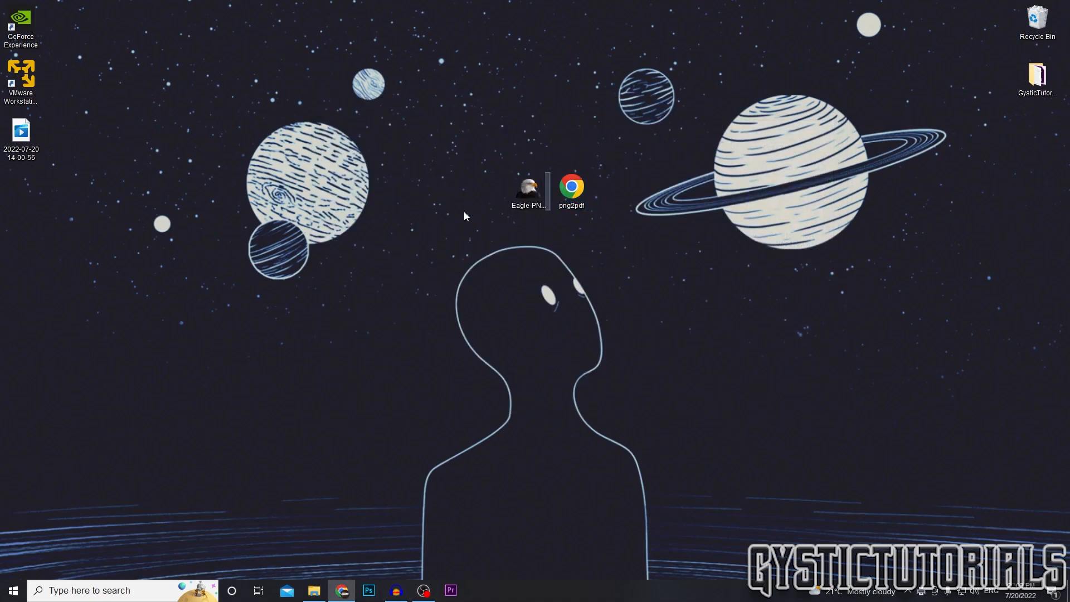
double_click(572, 185)
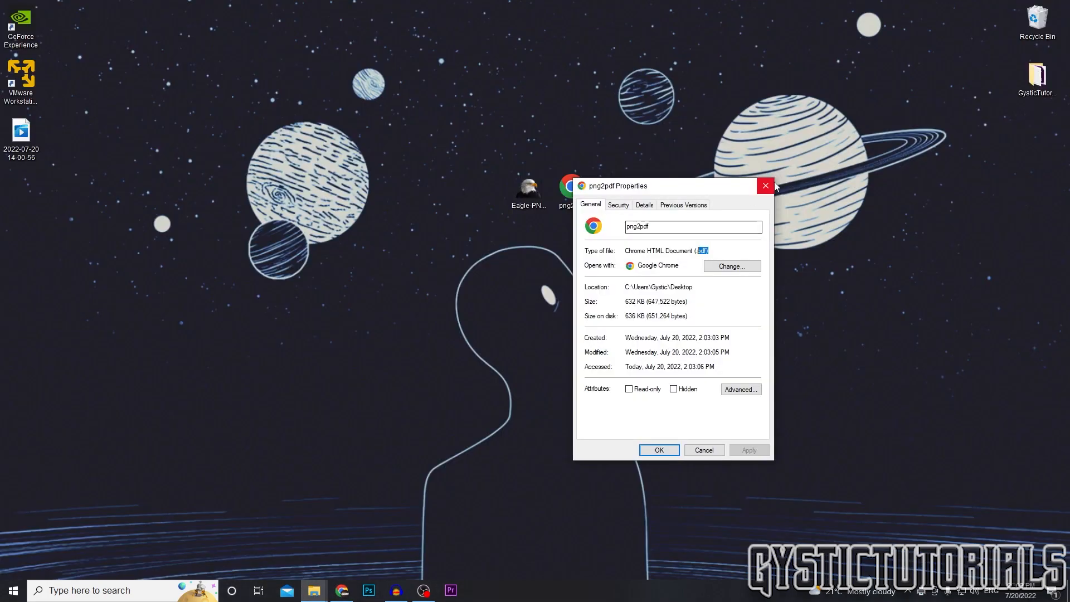
left_click(764, 185)
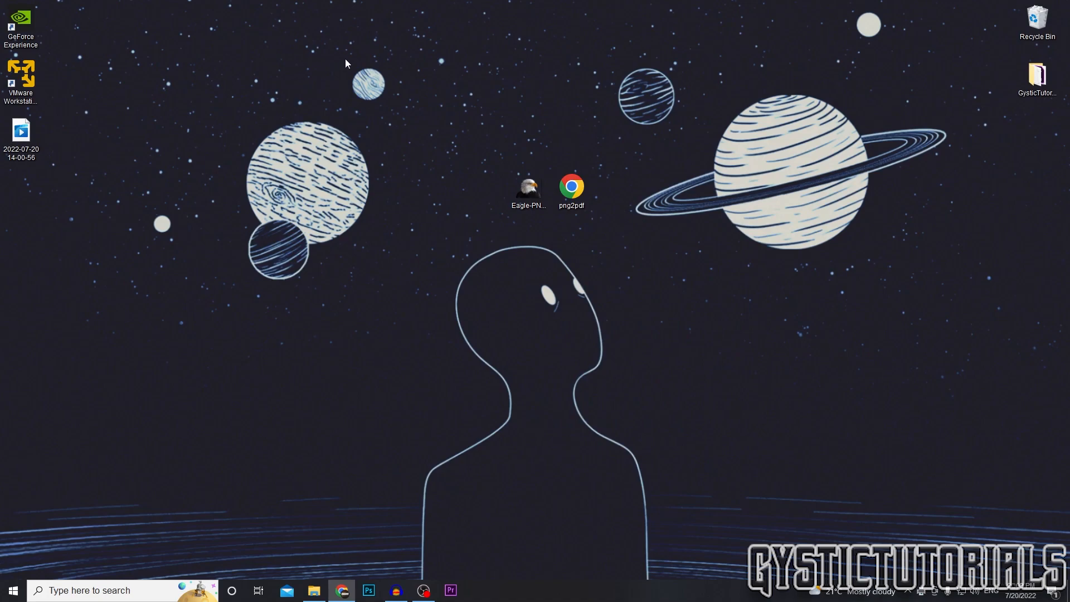
mouse_move(467, 32)
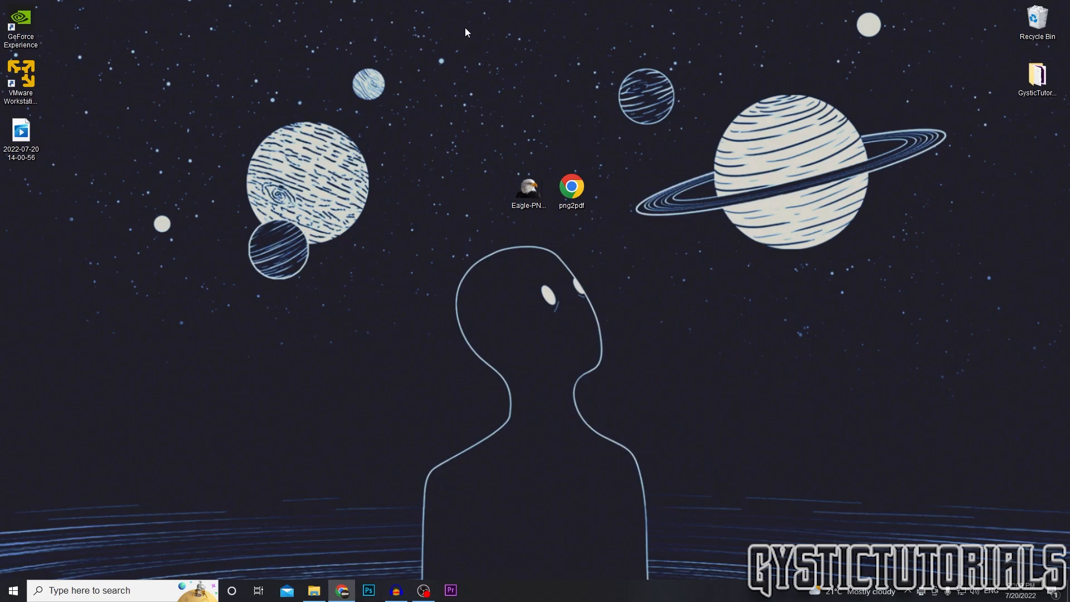